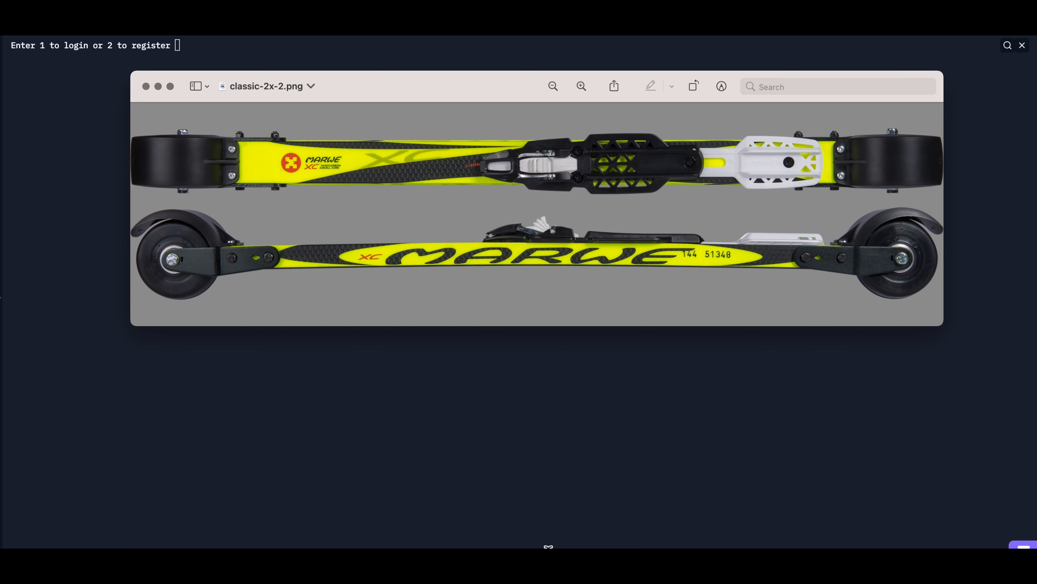
pyautogui.click(145, 86)
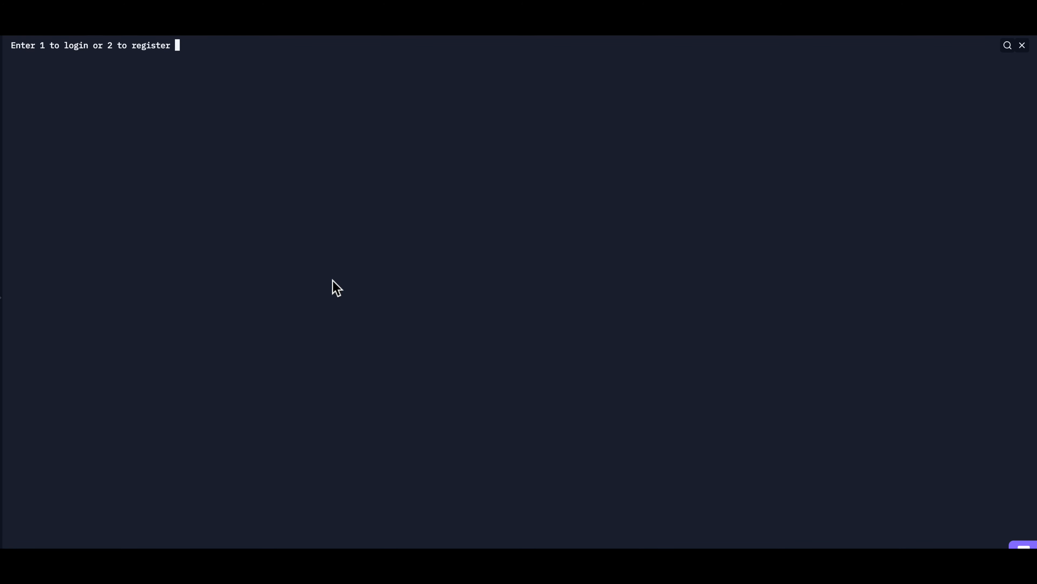
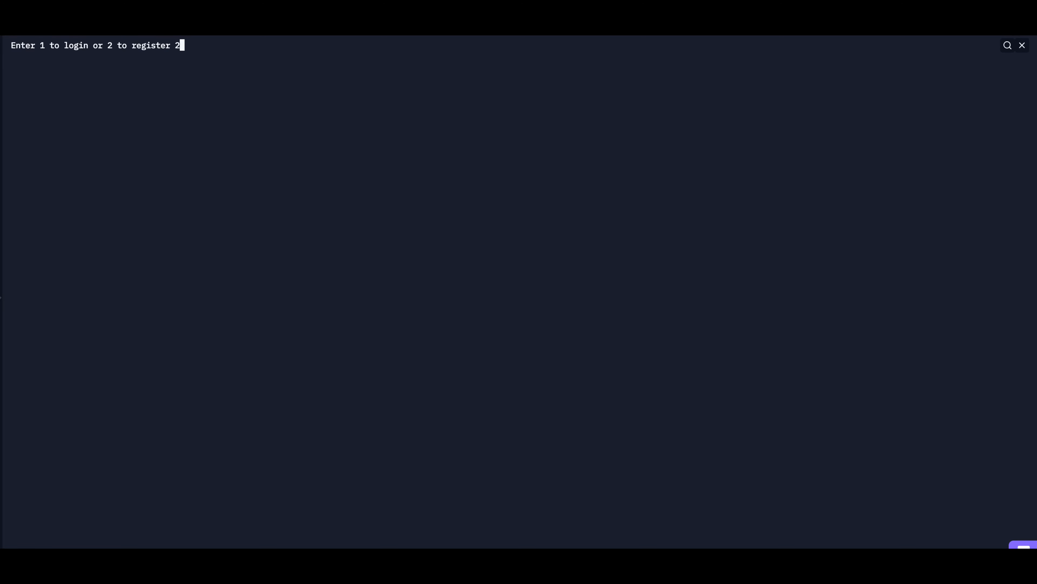
pyautogui.press('Return')
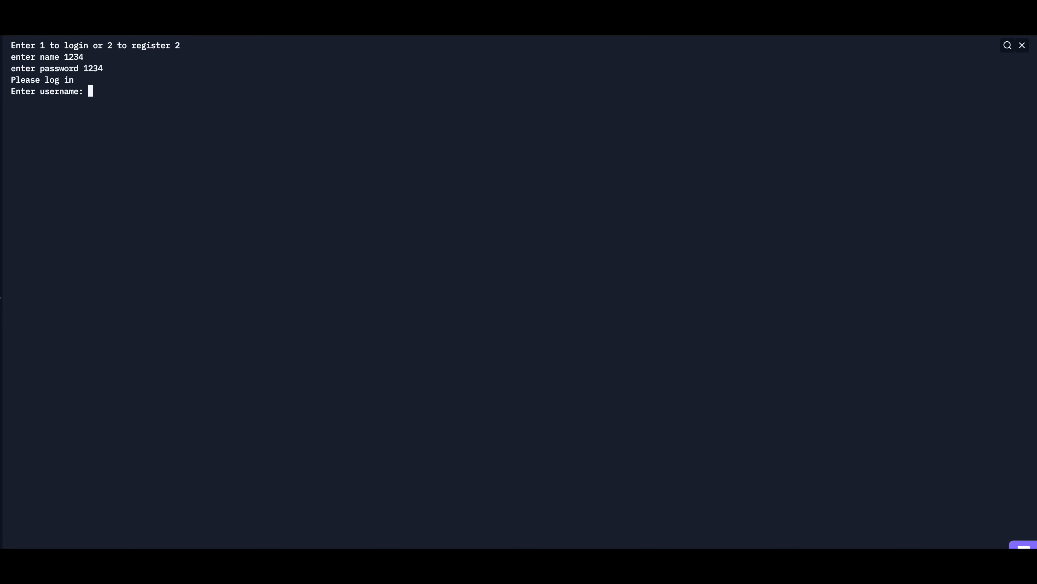
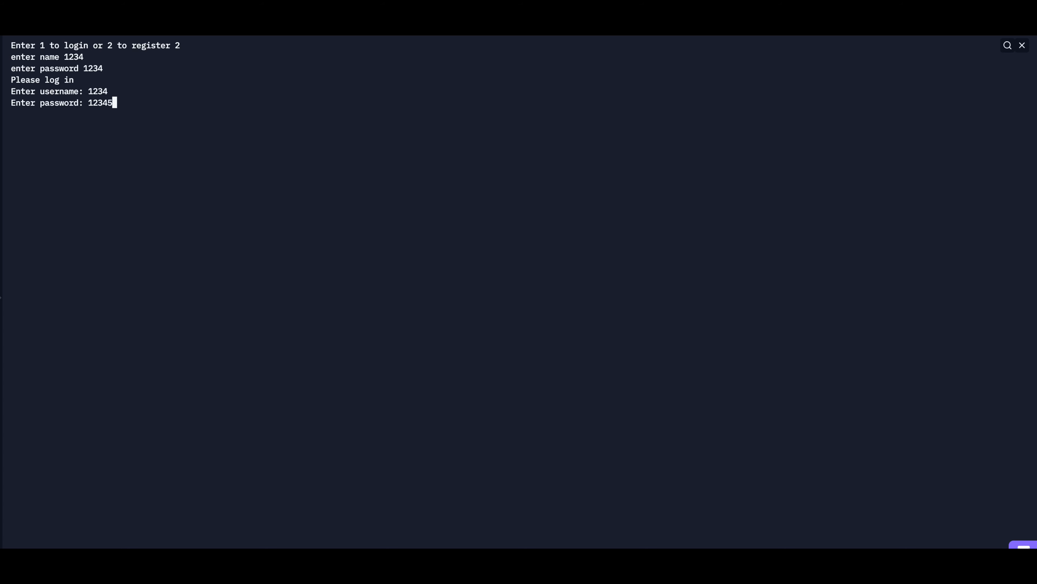
pyautogui.press('Return')
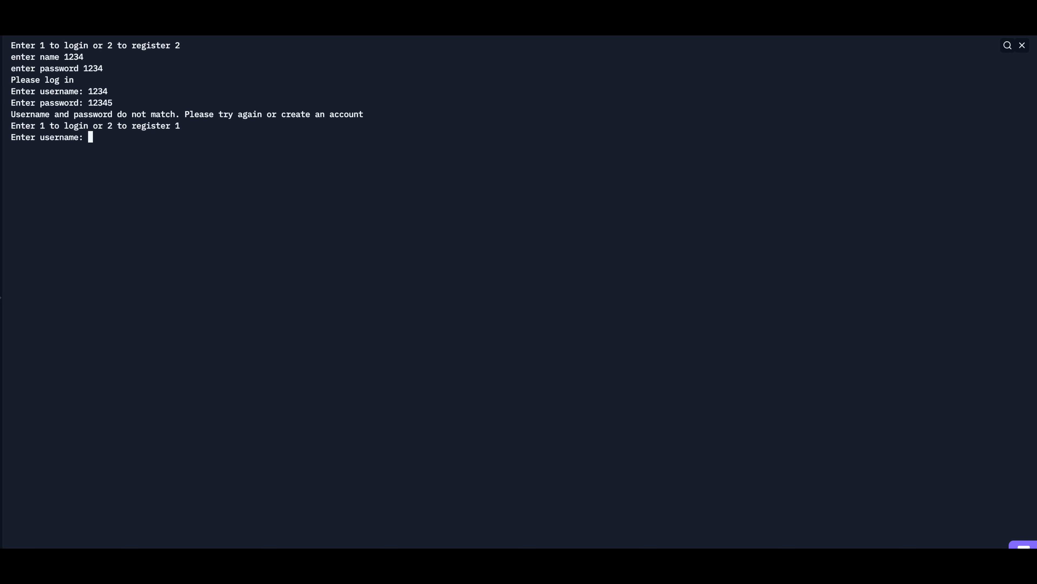
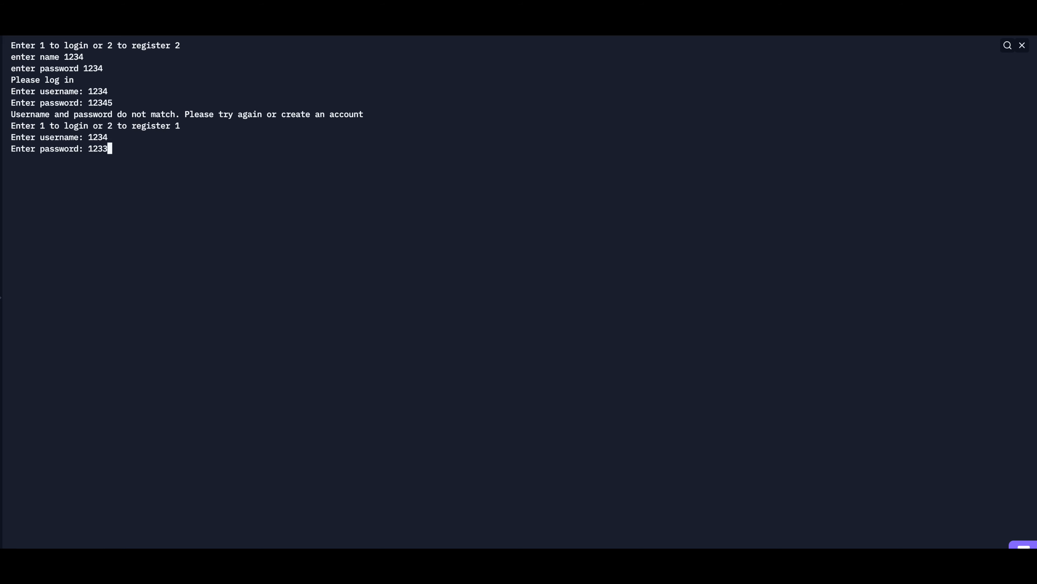
pyautogui.press('Return')
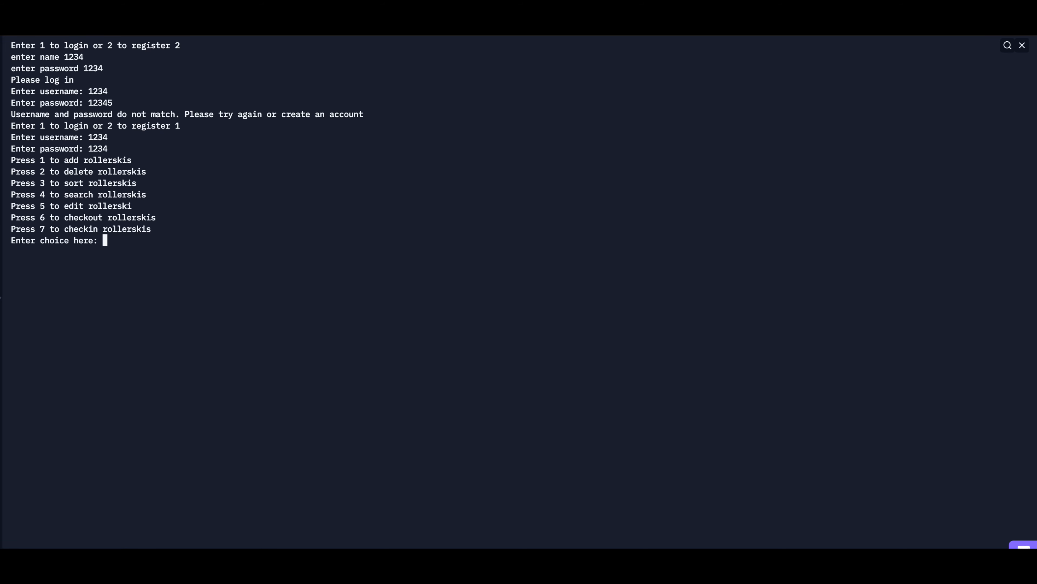
pyautogui.moveTo(319, 466)
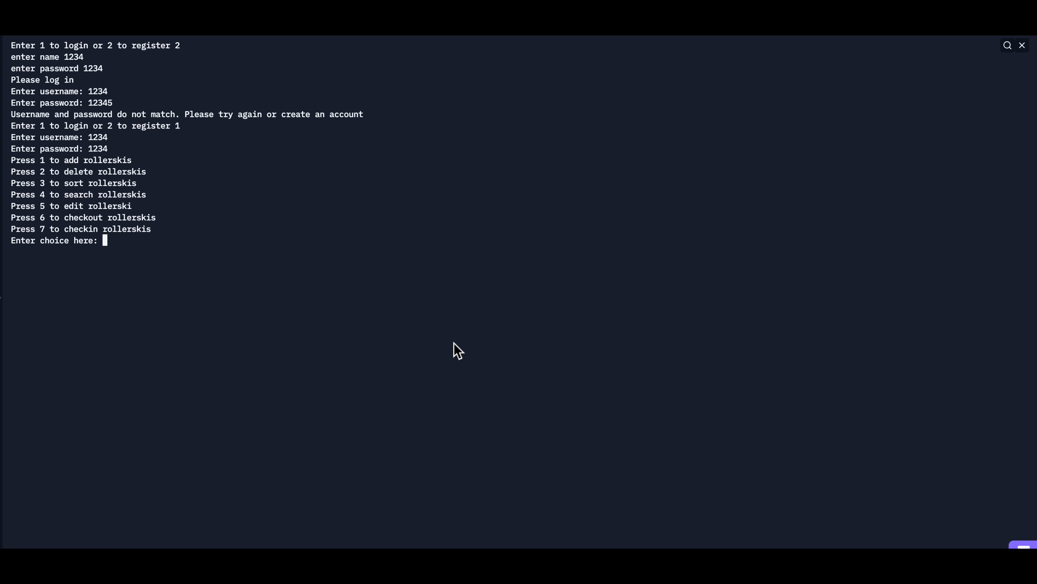
# Add roller-ski number 1, brand marwe, technique combi, purchased 03/15/2019, via menu option 1
pyautogui.write('1')
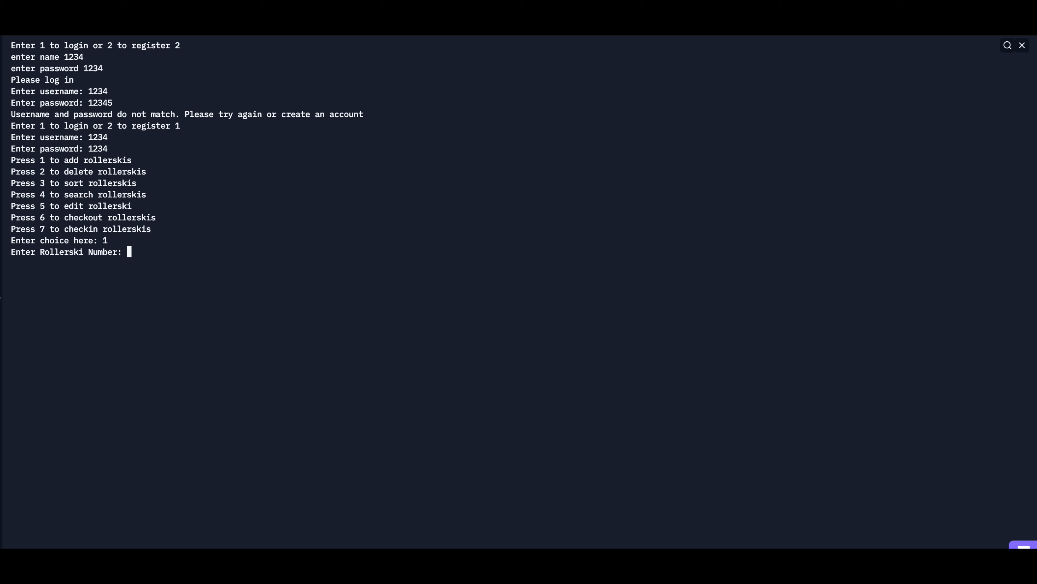
pyautogui.write('1')
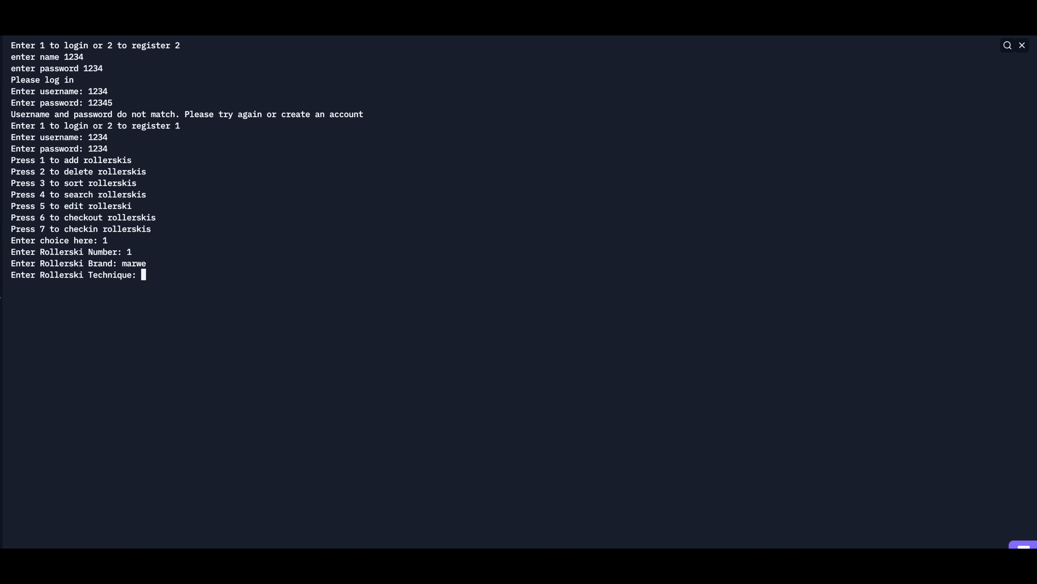
pyautogui.write('combi')
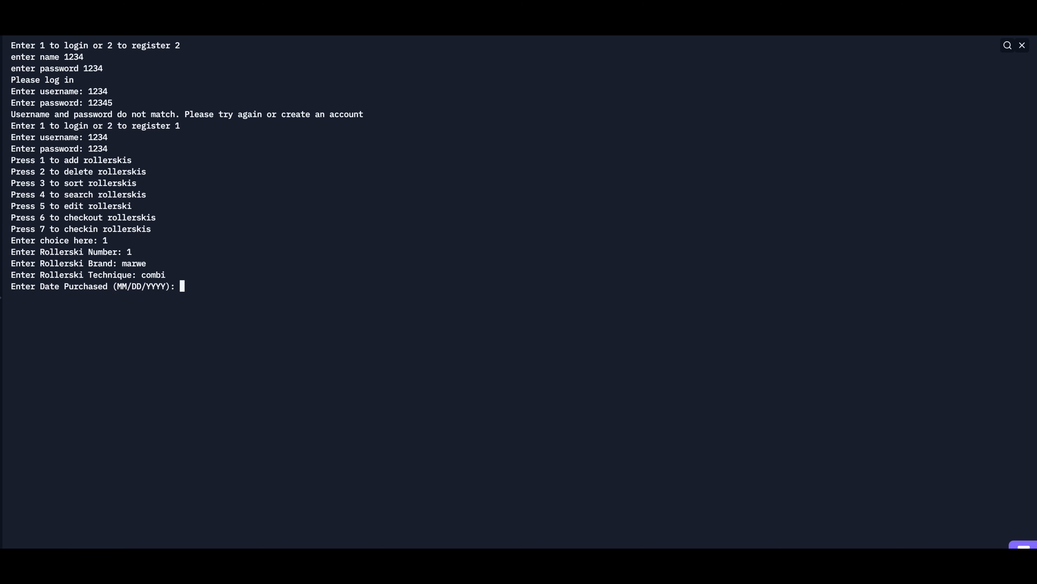
pyautogui.write('0')
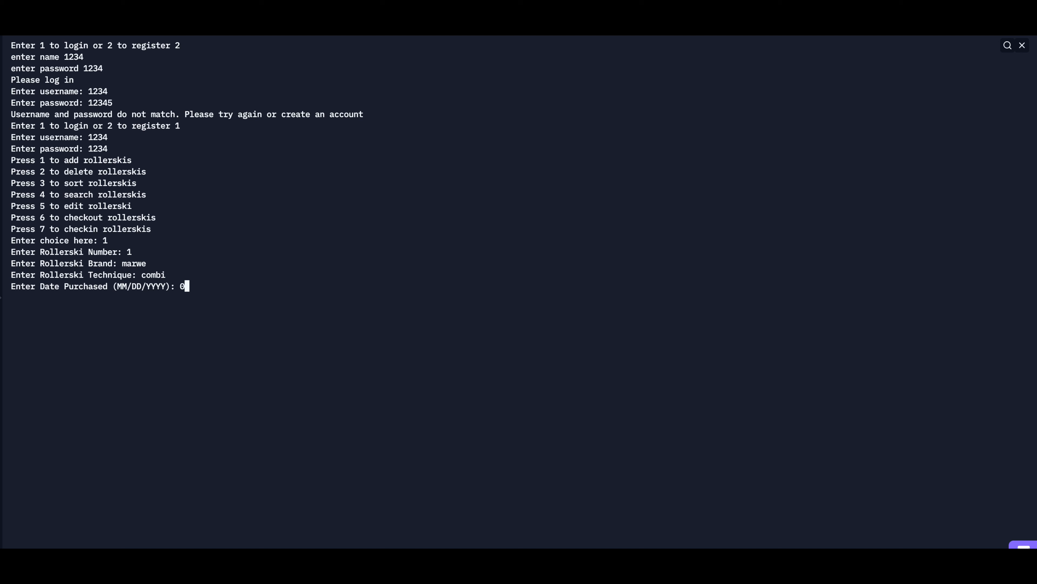
pyautogui.write('3')
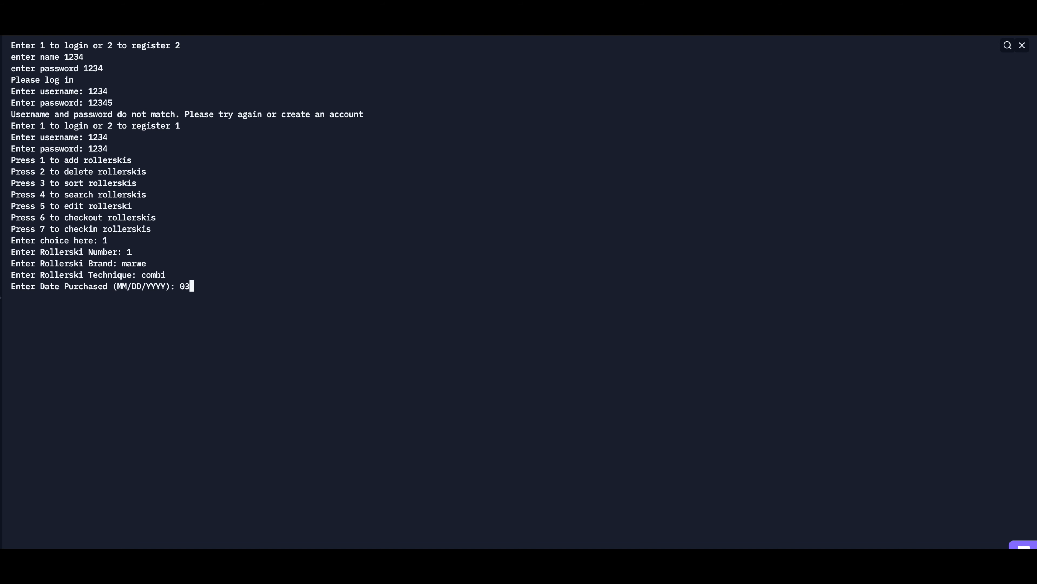
pyautogui.write('/15/')
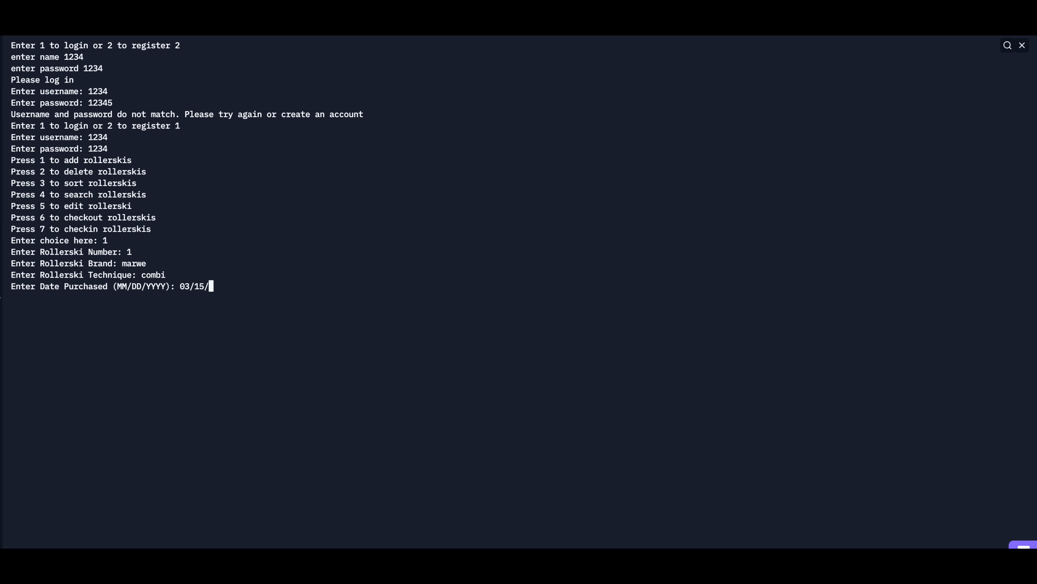
pyautogui.write('2019')
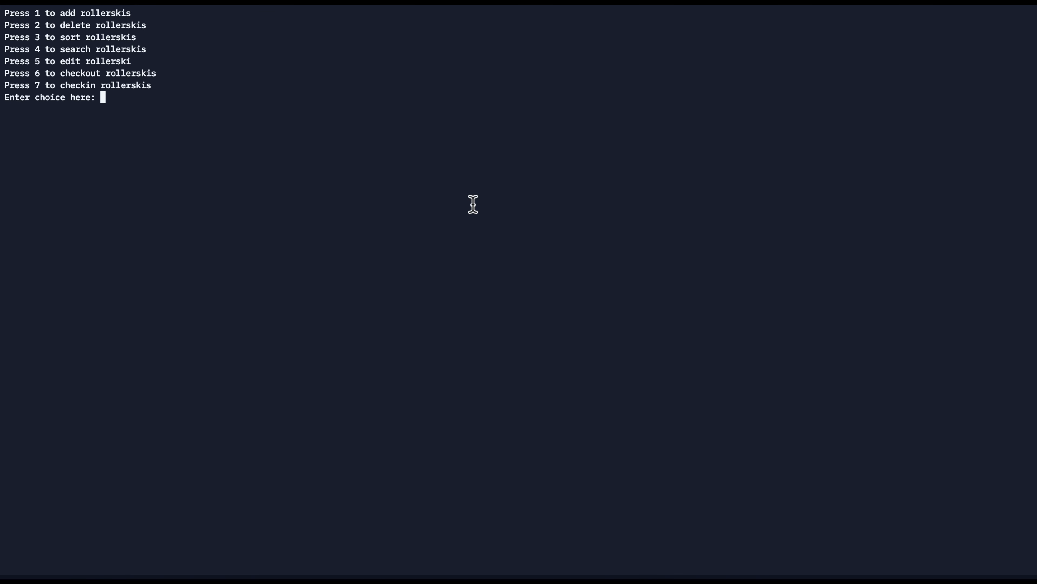
# Edit roller-ski 1 via option 5 to carry the note 'broken wheel'
pyautogui.write('5')
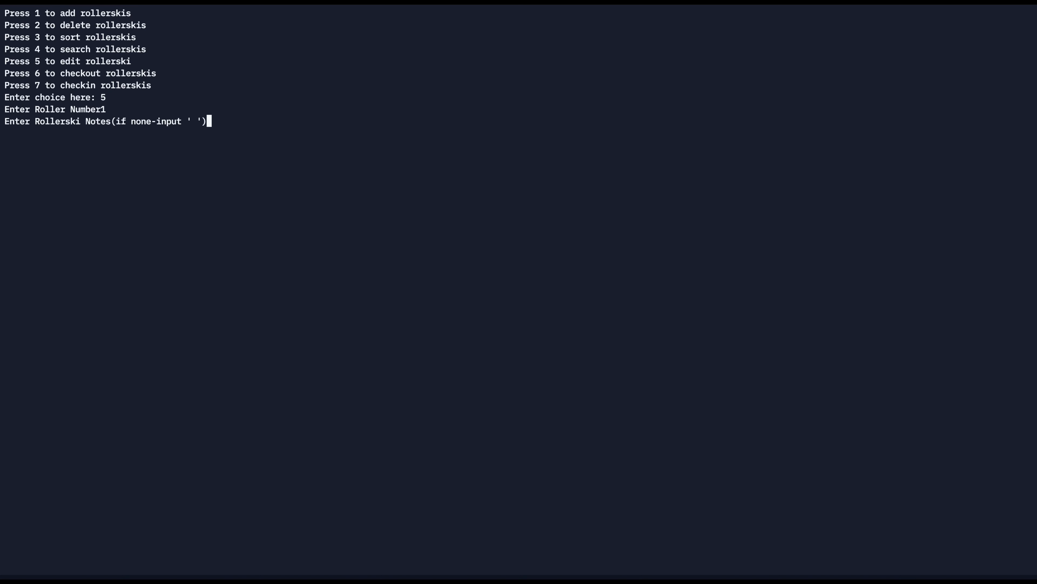
pyautogui.write('broken wheel')
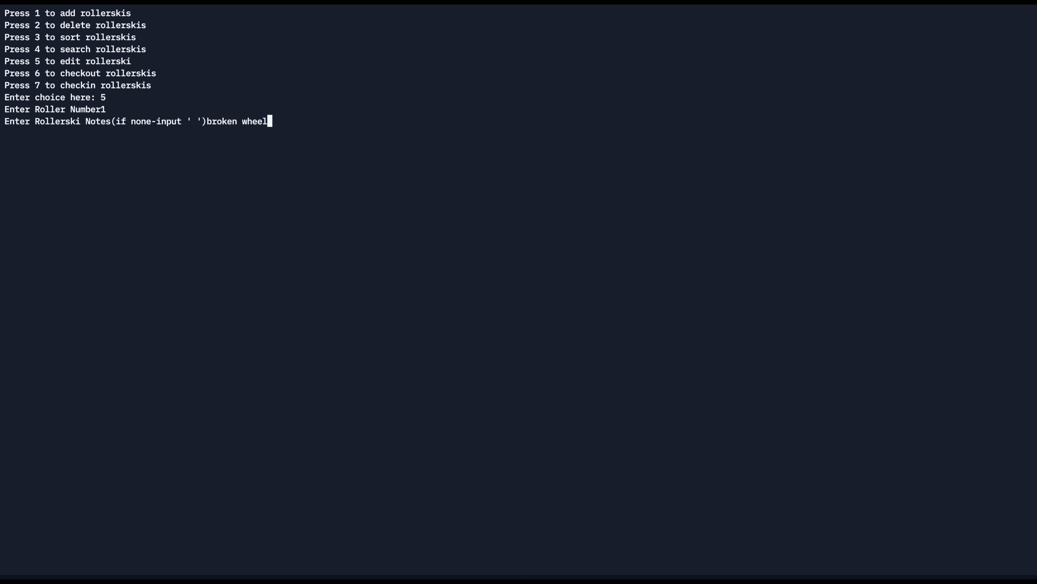
pyautogui.press('Return')
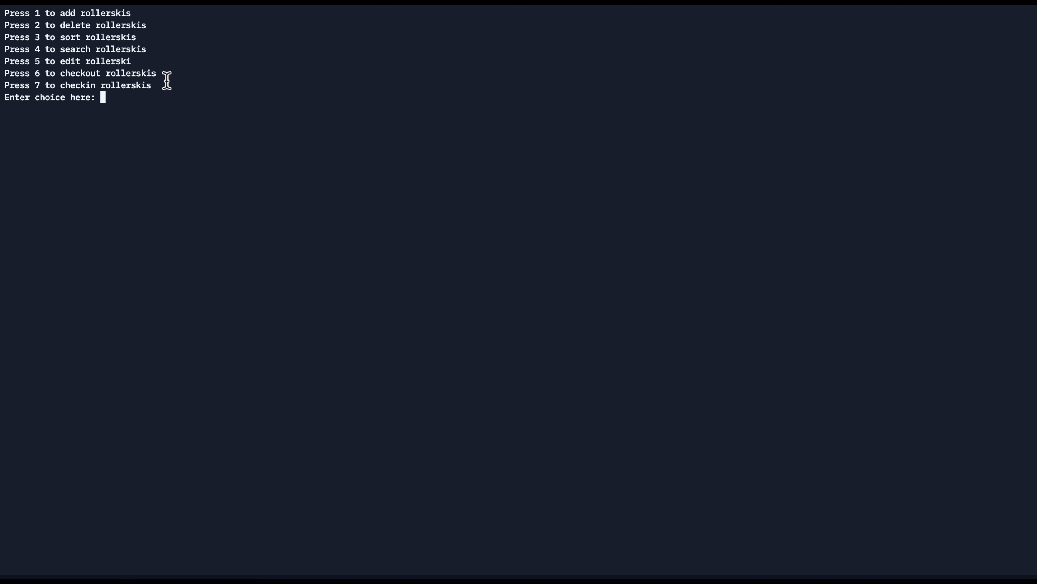
# Search for roller-ski 1 via option 4, showing marwe, combi, 03/15/2019, broken wheel
pyautogui.write('4')
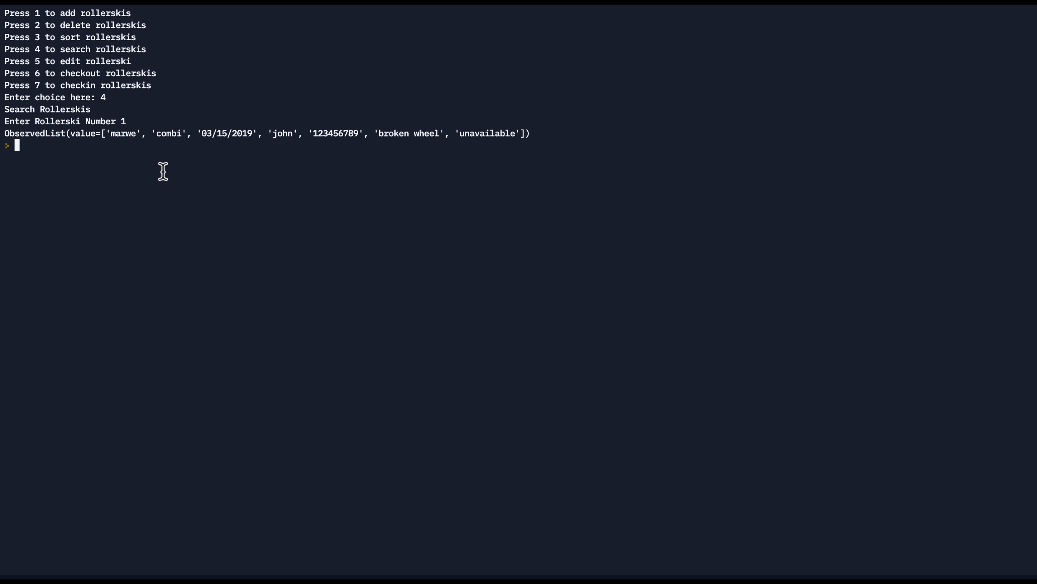
pyautogui.moveTo(63, 145)
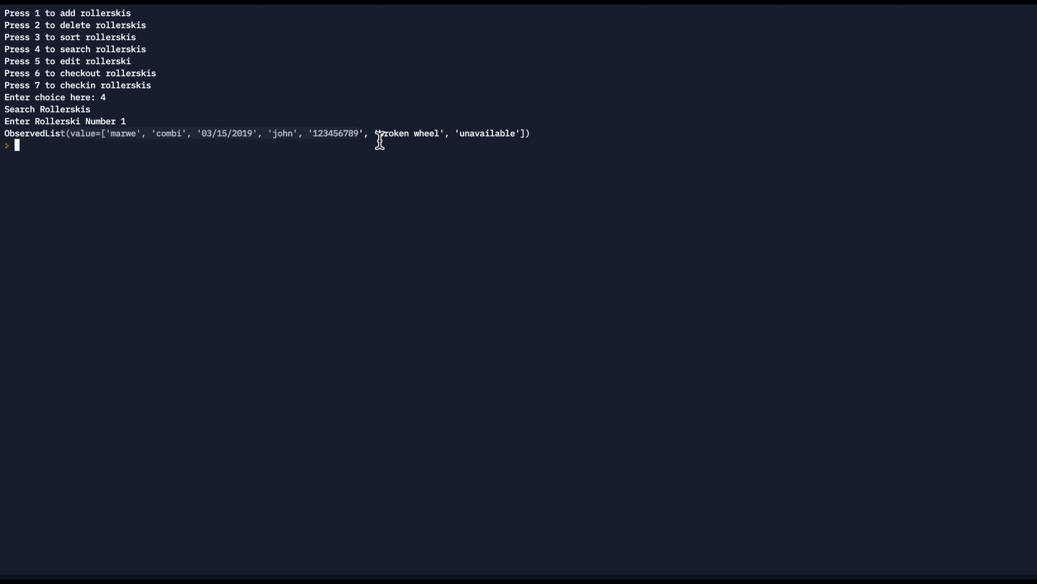
pyautogui.moveTo(357, 138)
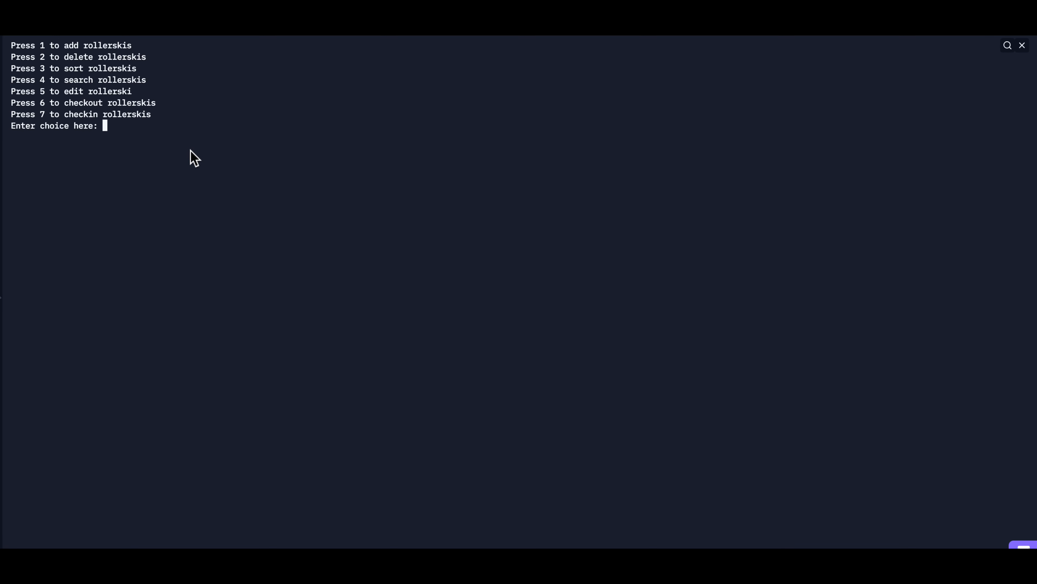
# Check out roller-ski 1 via option 6 to athlete john with phone 123456789
pyautogui.write('6')
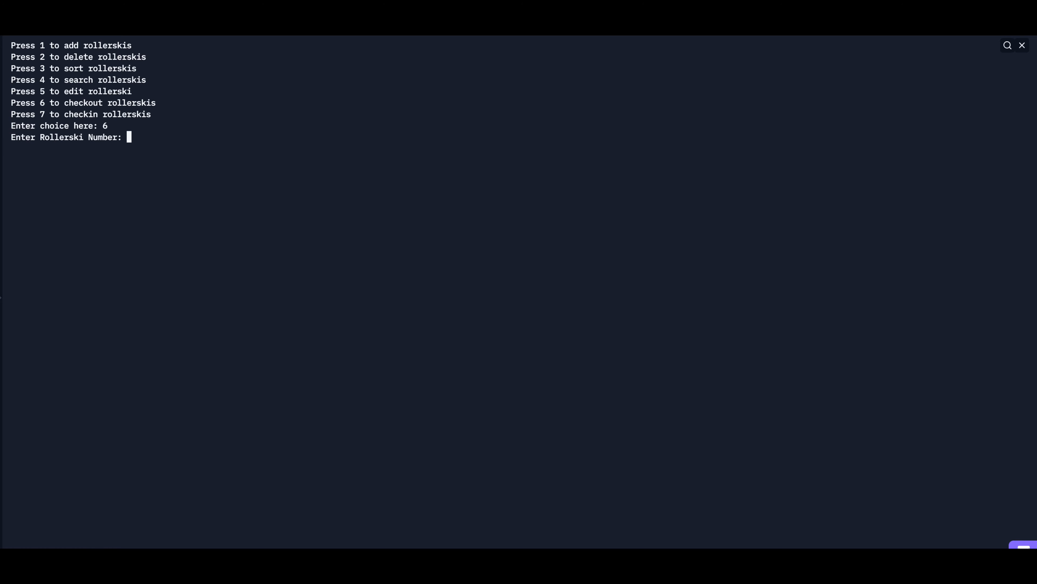
pyautogui.write('1')
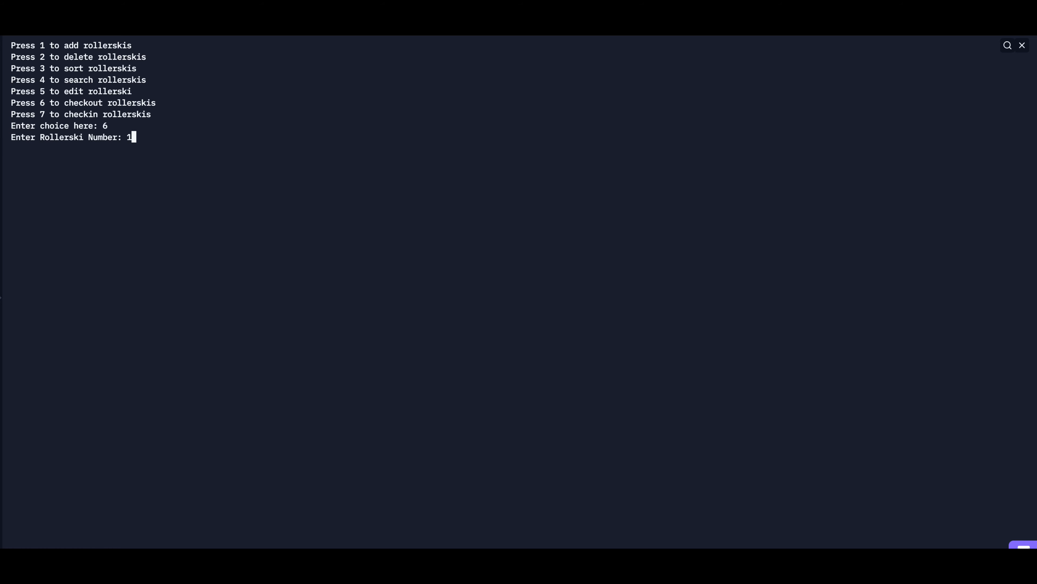
pyautogui.press('Return')
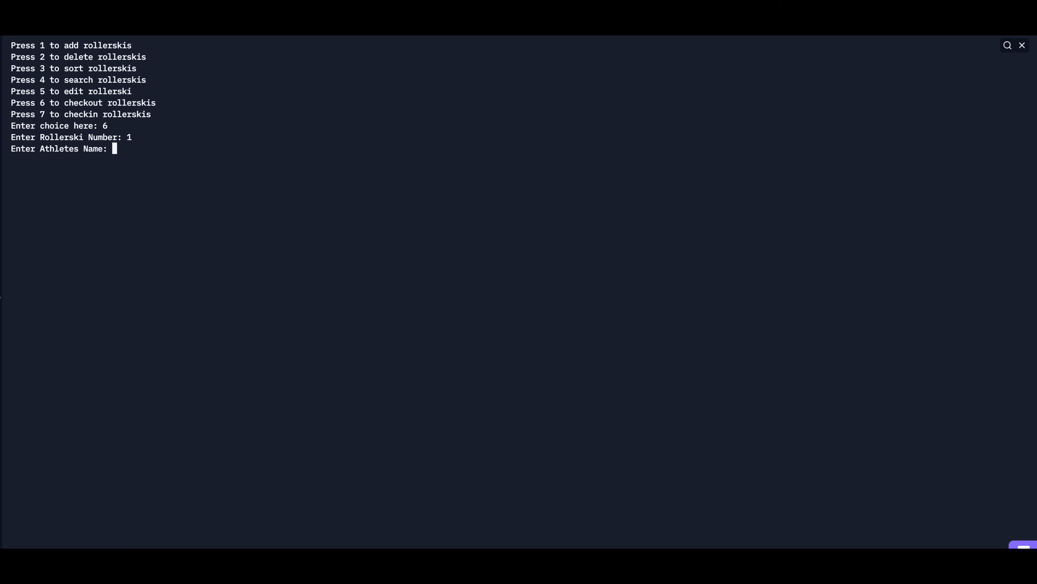
pyautogui.write('john')
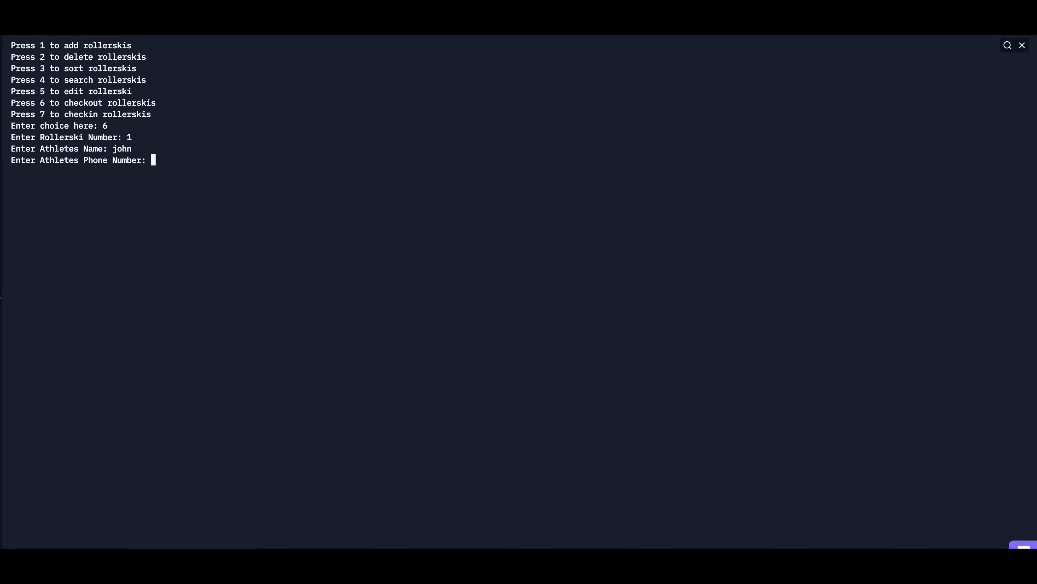
pyautogui.write('123456789')
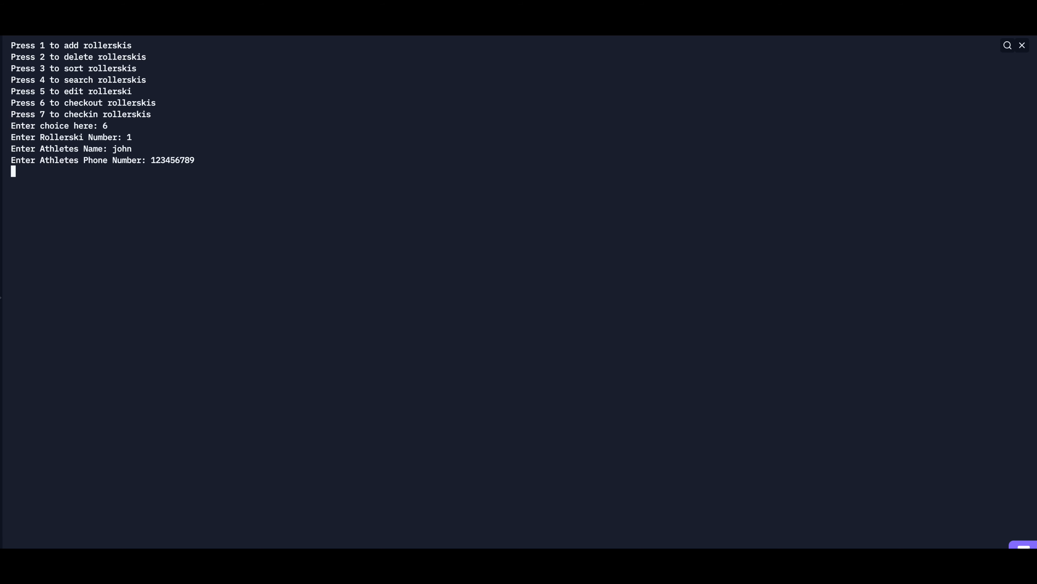
pyautogui.press('Return')
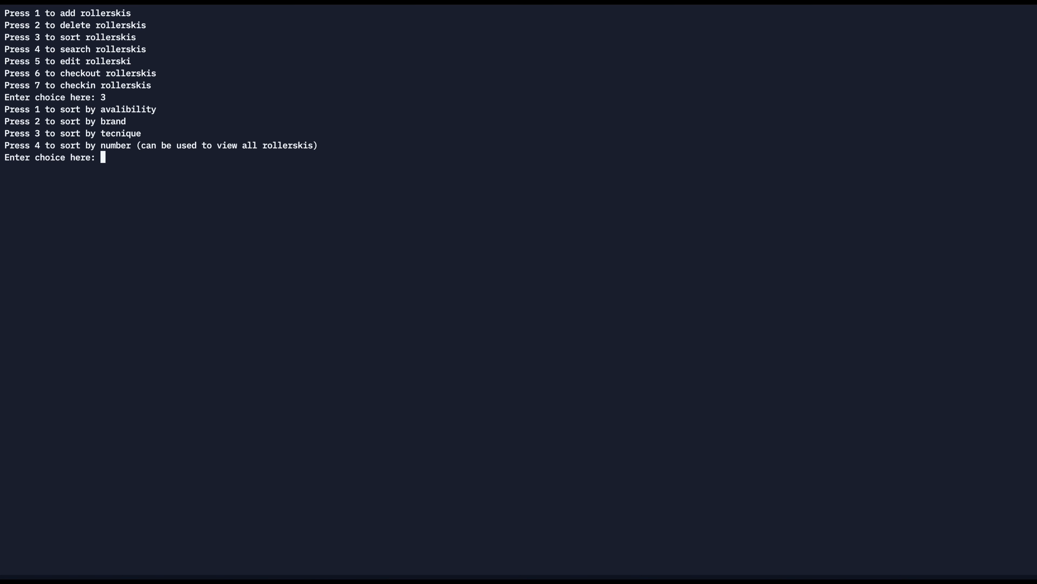
# Sort by availability and list unavailable skis, showing roller-ski 1 (marwe, combi) unavailable
pyautogui.write('1')
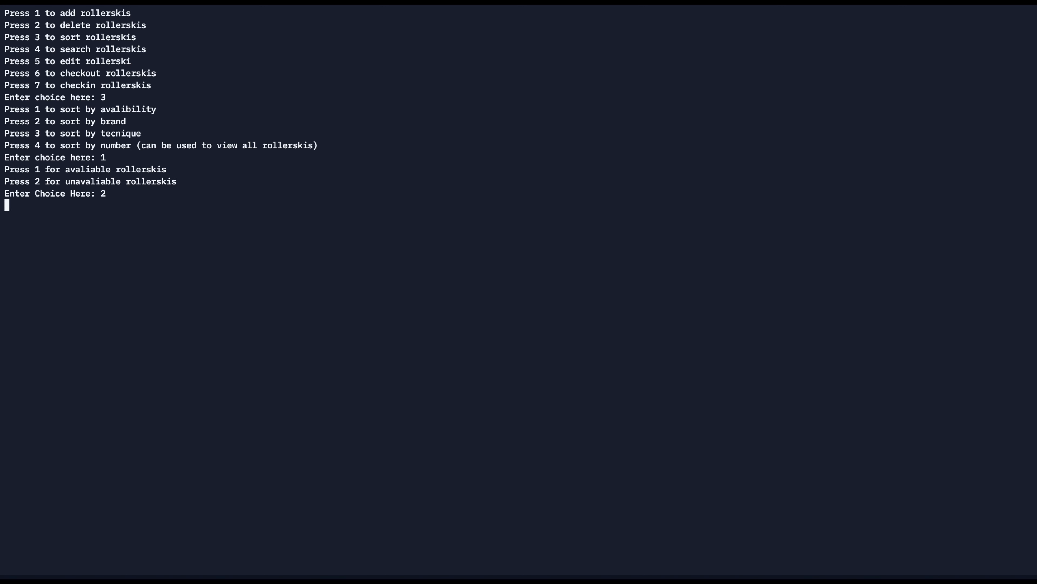
pyautogui.press('return')
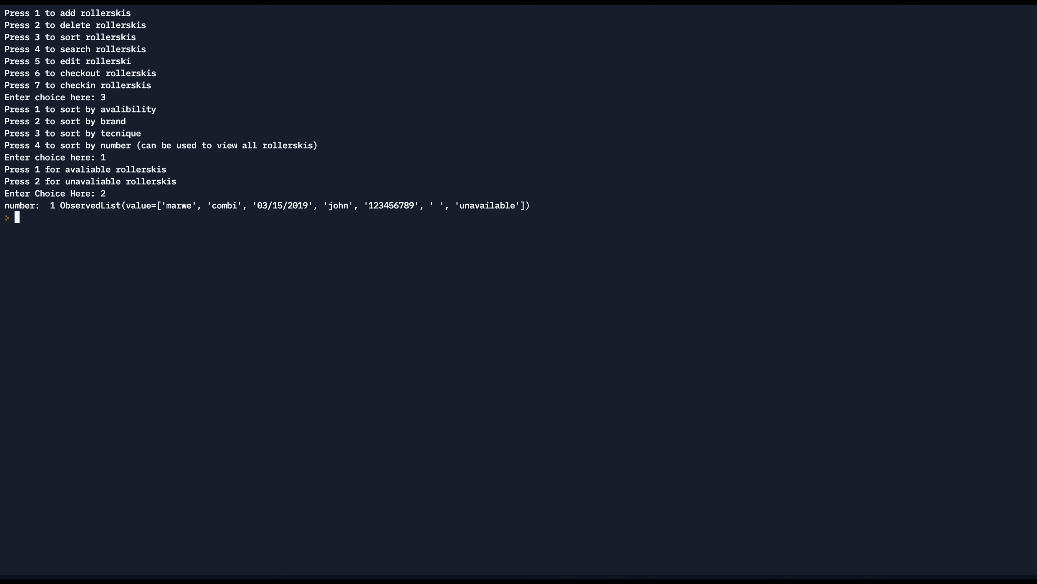
pyautogui.moveTo(592, 363)
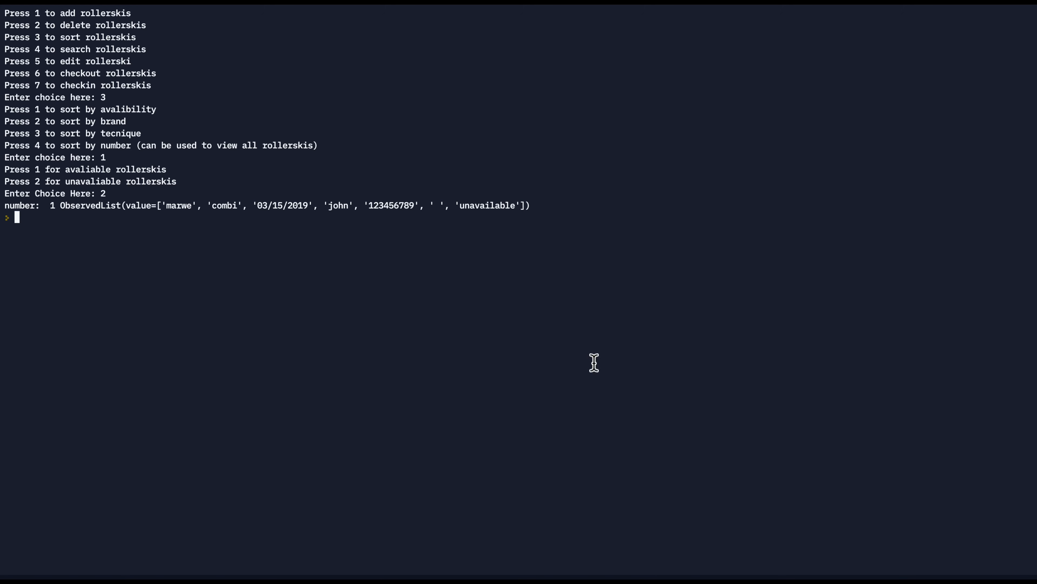
pyautogui.moveTo(421, 212)
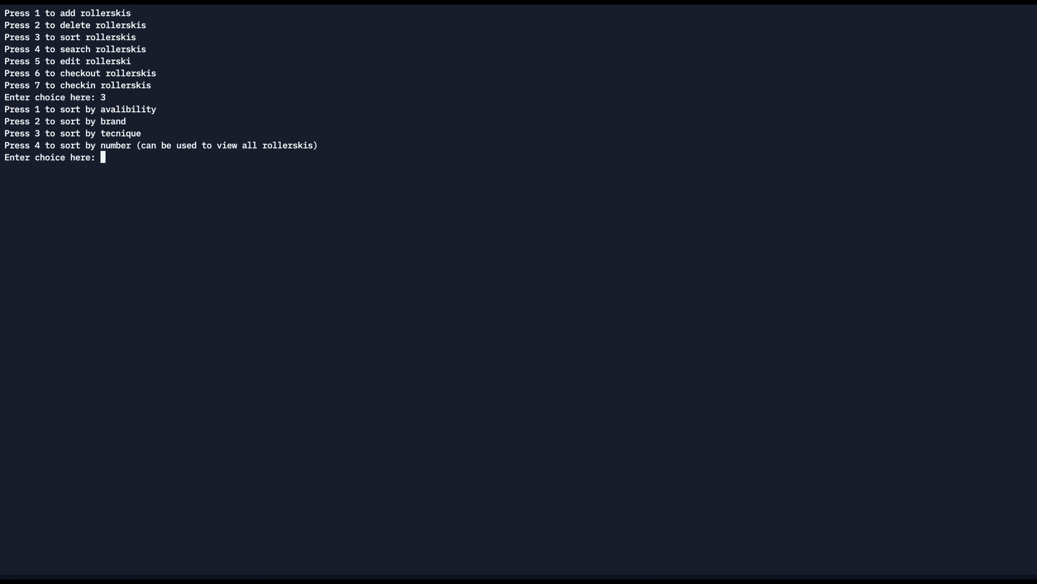
# Sort by number via option 4 to list all 32 roller-skis, then return to the main menu
pyautogui.write('4')
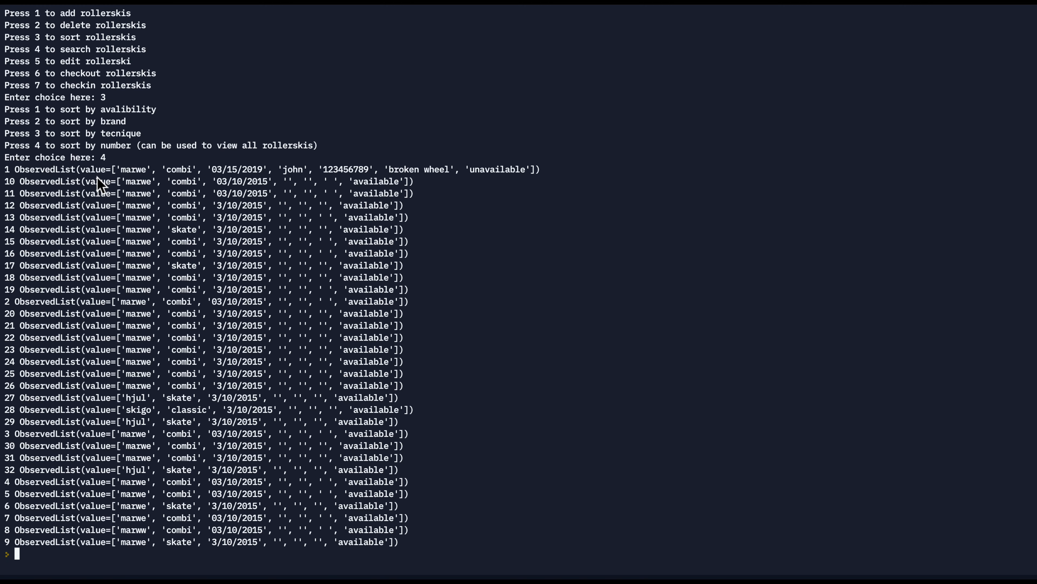
pyautogui.moveTo(78, 194)
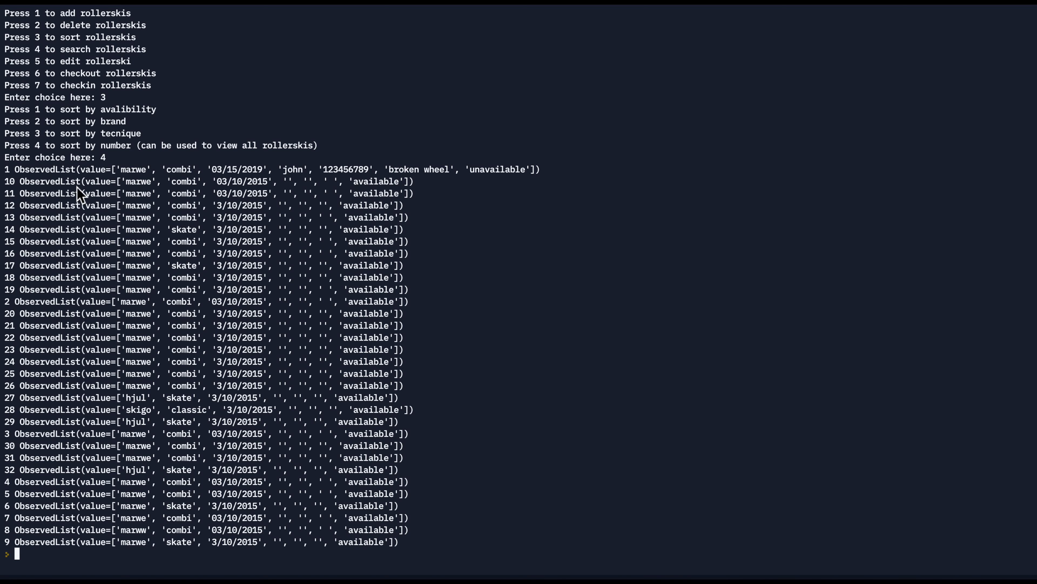
pyautogui.moveTo(20, 196)
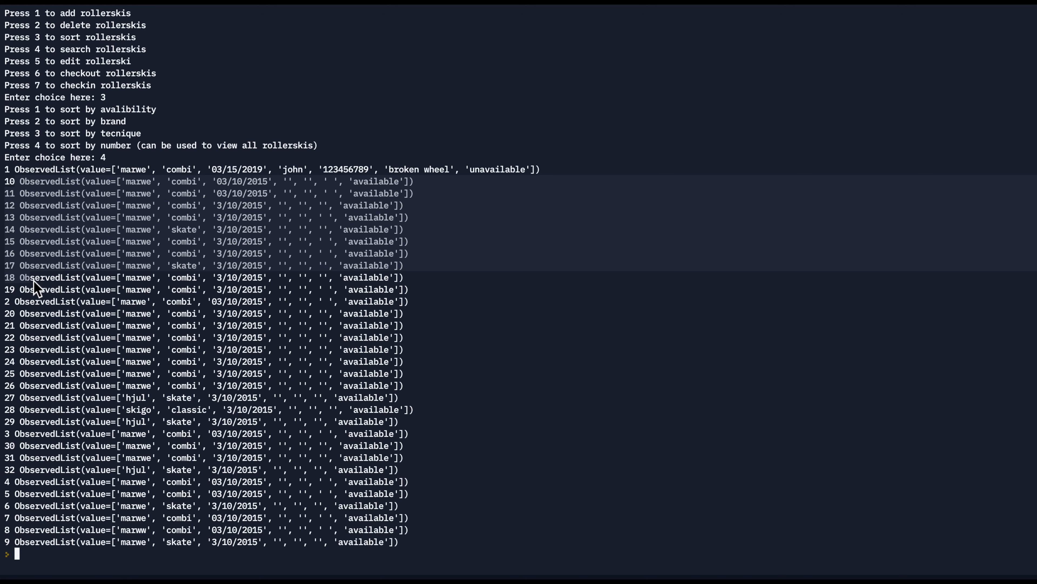
pyautogui.moveTo(29, 332)
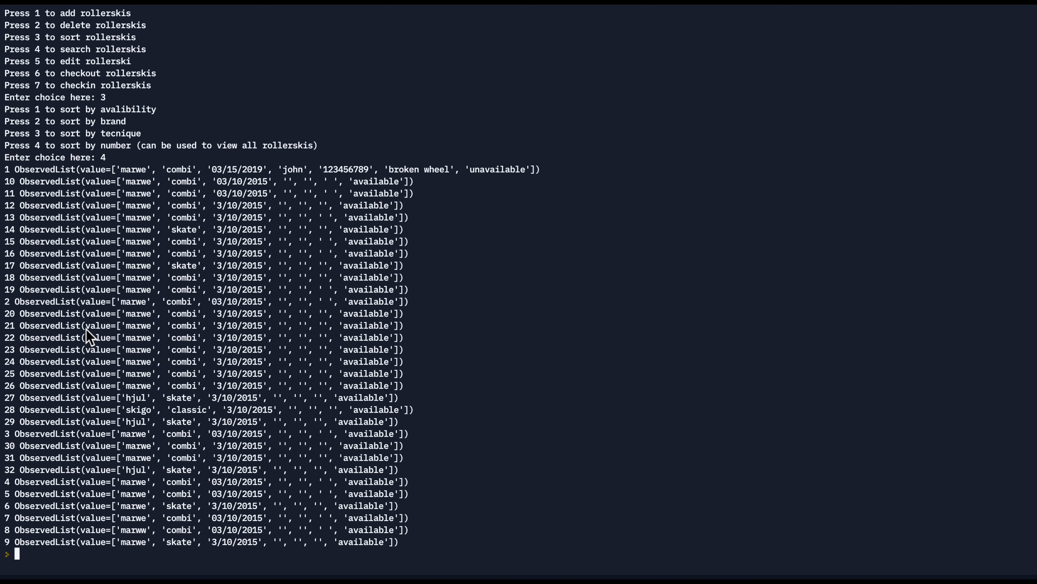
pyautogui.moveTo(18, 191)
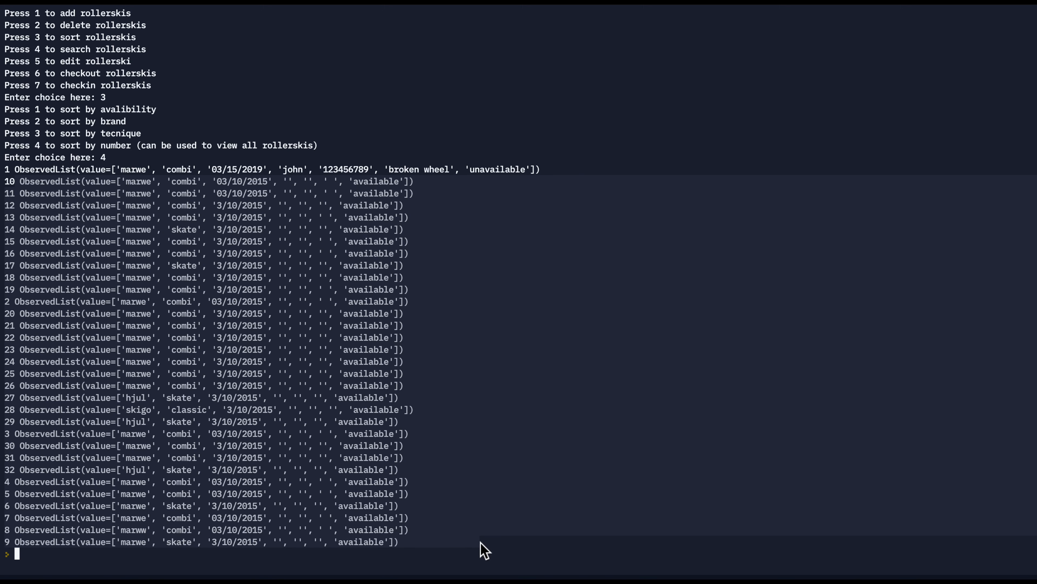
pyautogui.moveTo(383, 142)
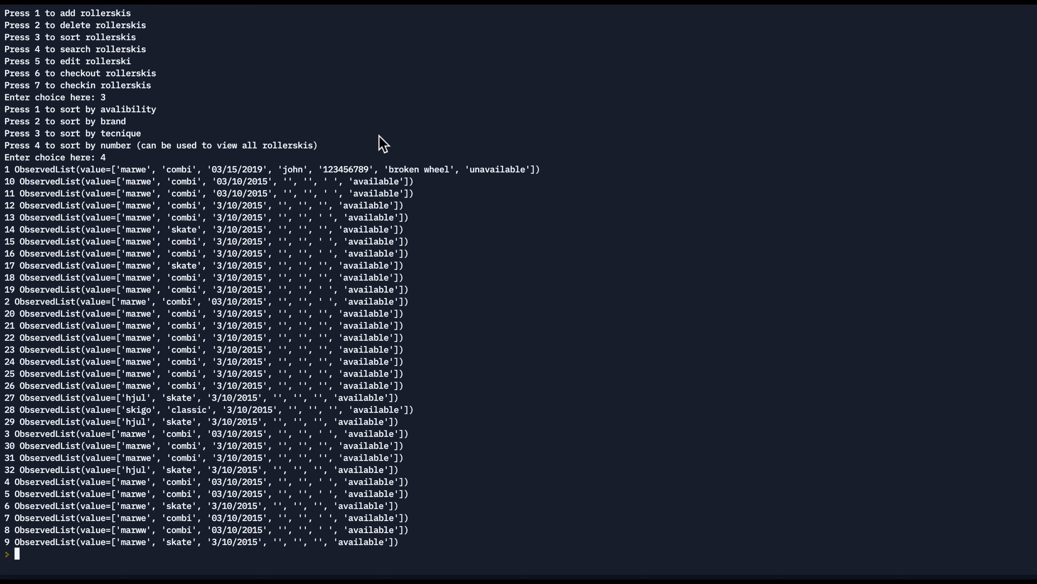
pyautogui.press('Return')
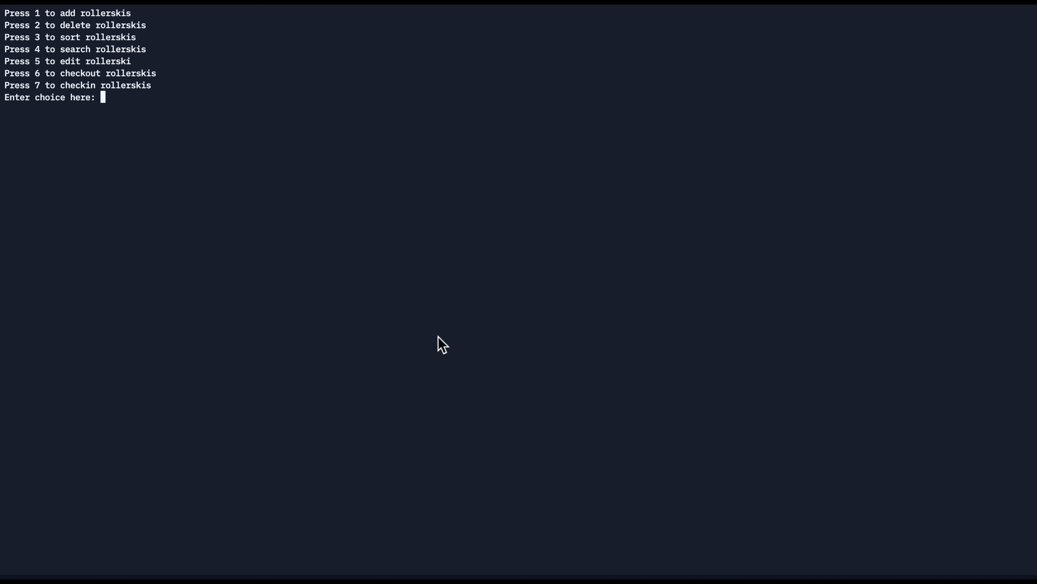